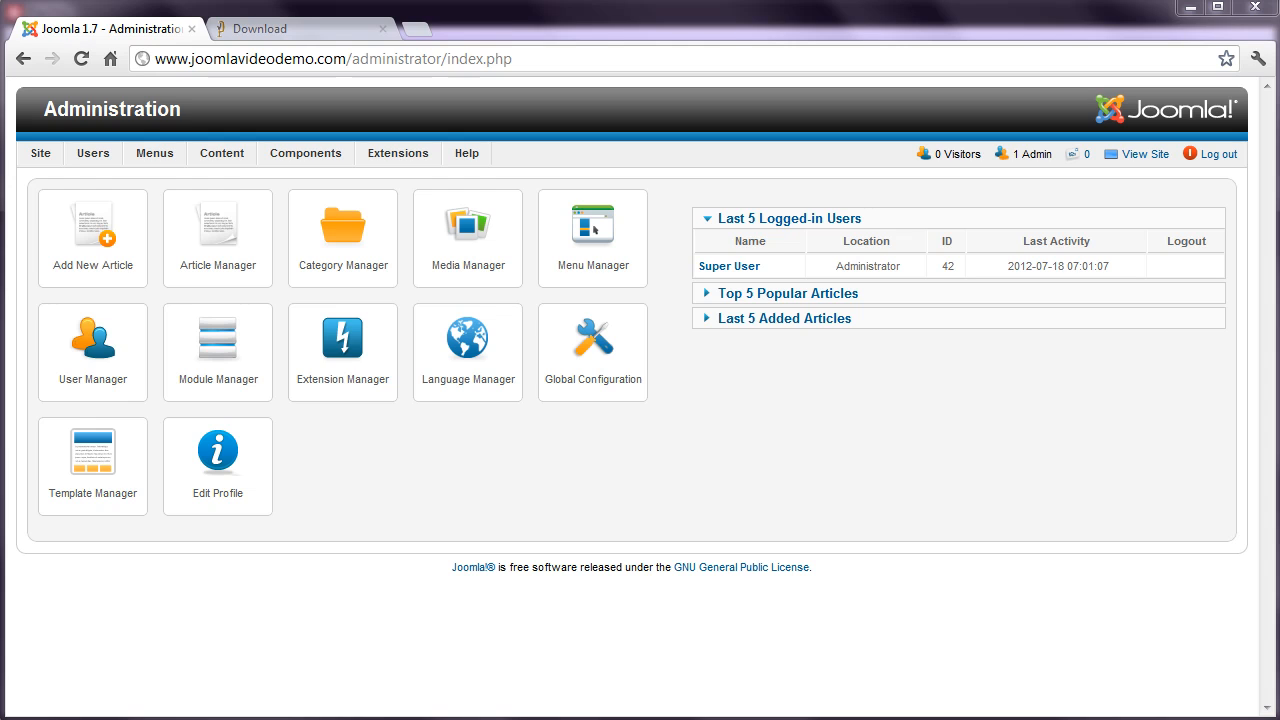
Reach the Extension Manager via the Extensions menu of the admin dashboard.
left_click(396, 152)
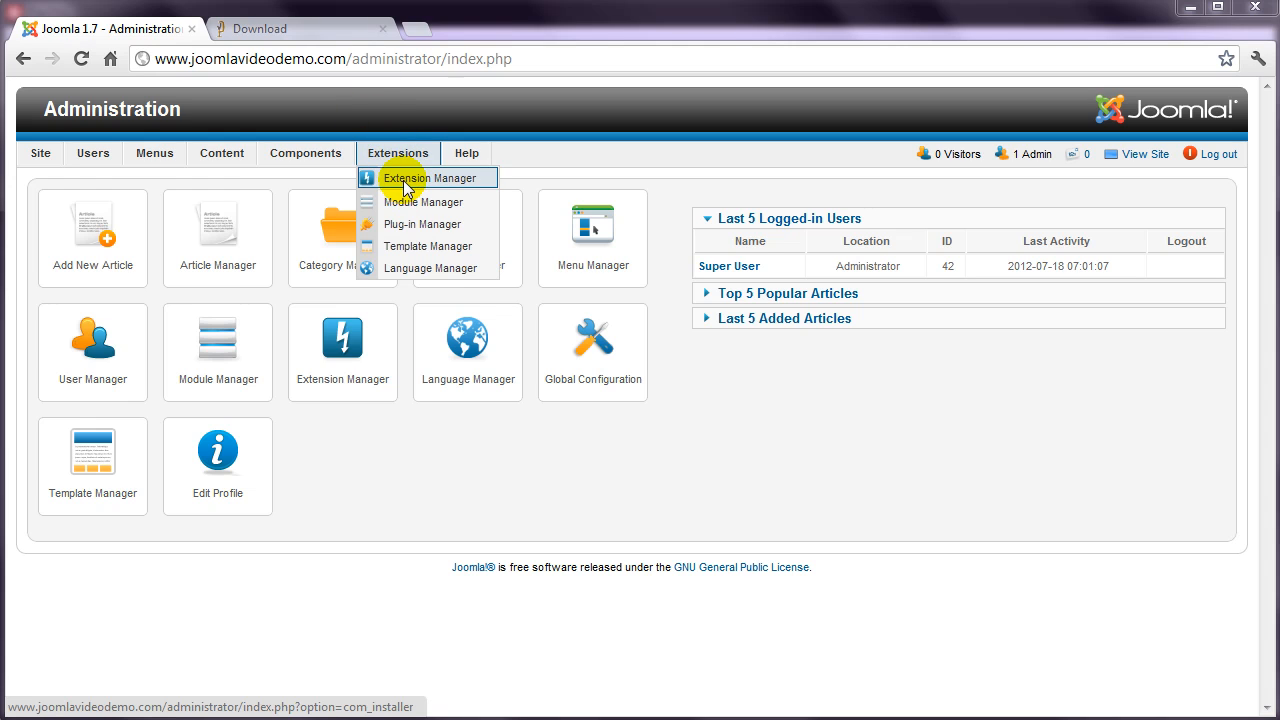
left_click(426, 176)
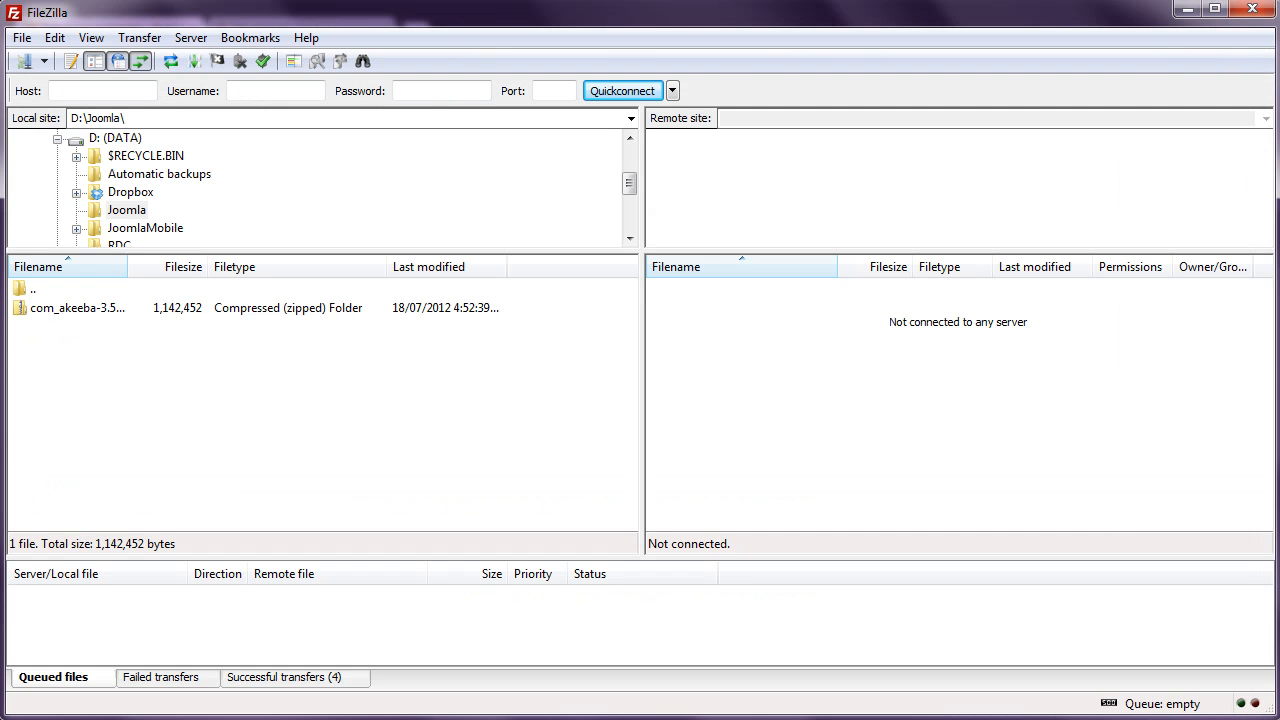
Connect to the demo website's server from the saved Quickconnect entry.
left_click(672, 92)
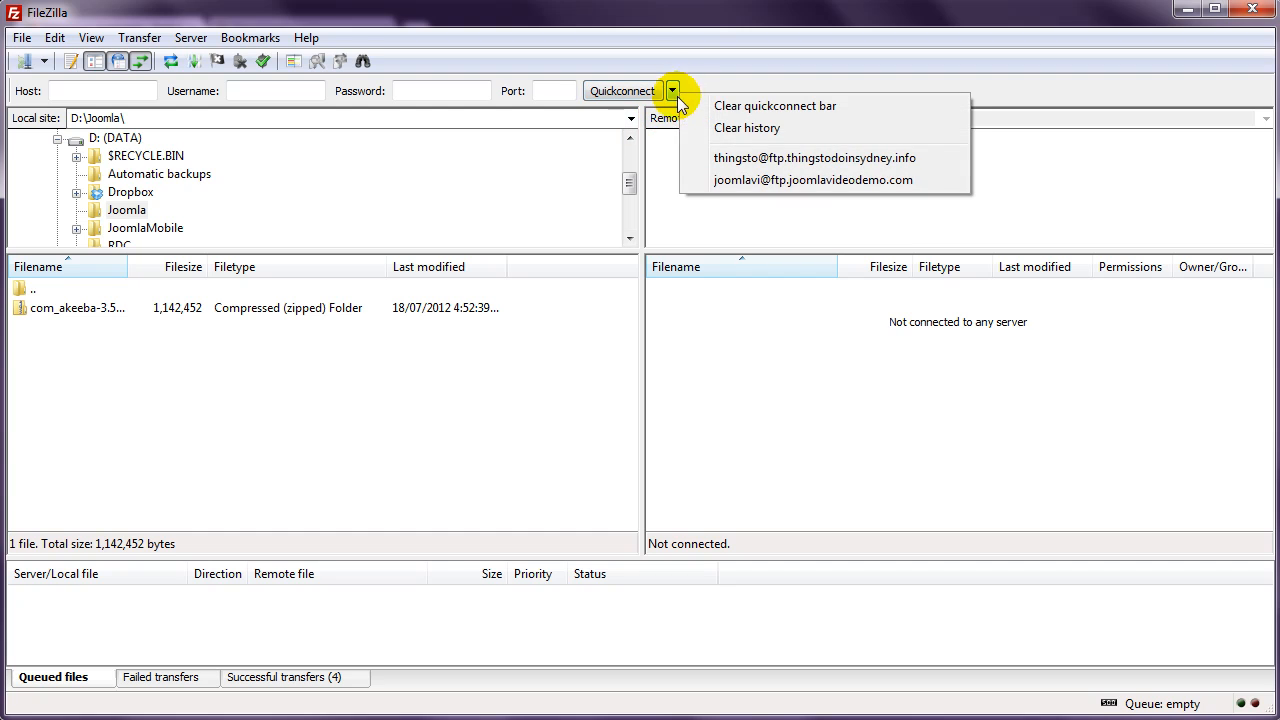
left_click(814, 180)
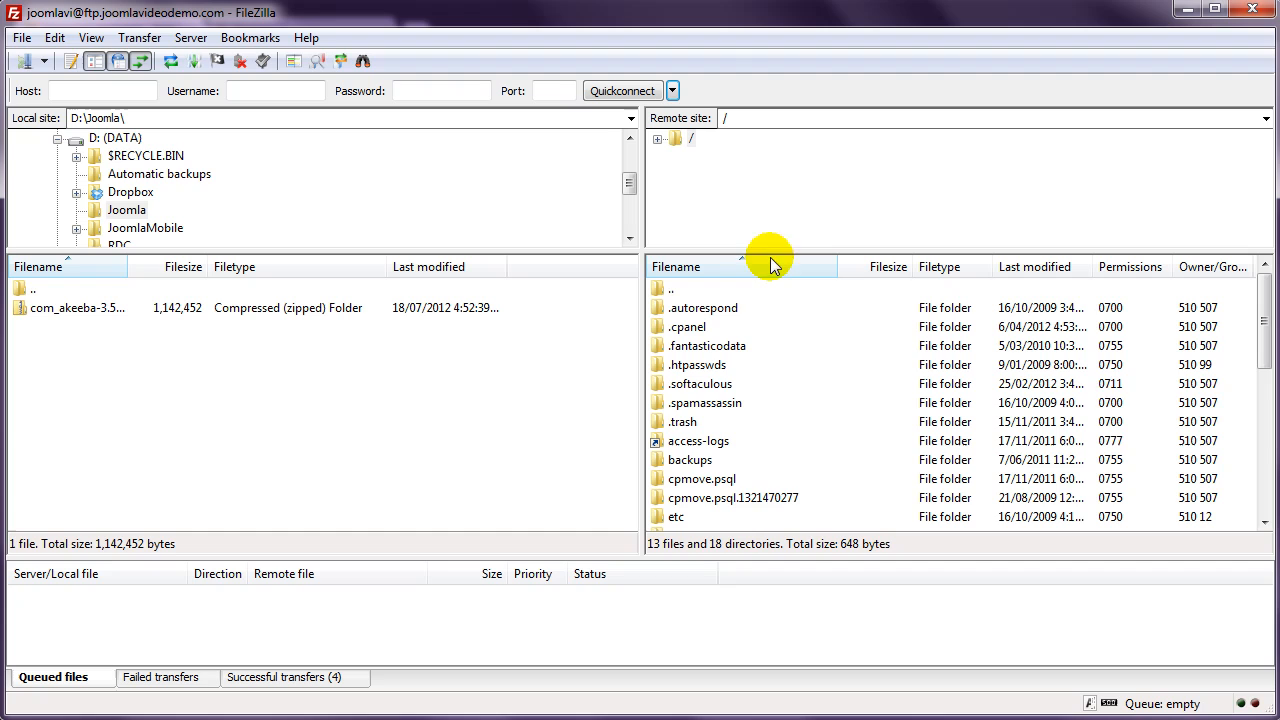
Delete the four old files from public_html/tmp on the server, keeping index.html.
scroll("down", 3)
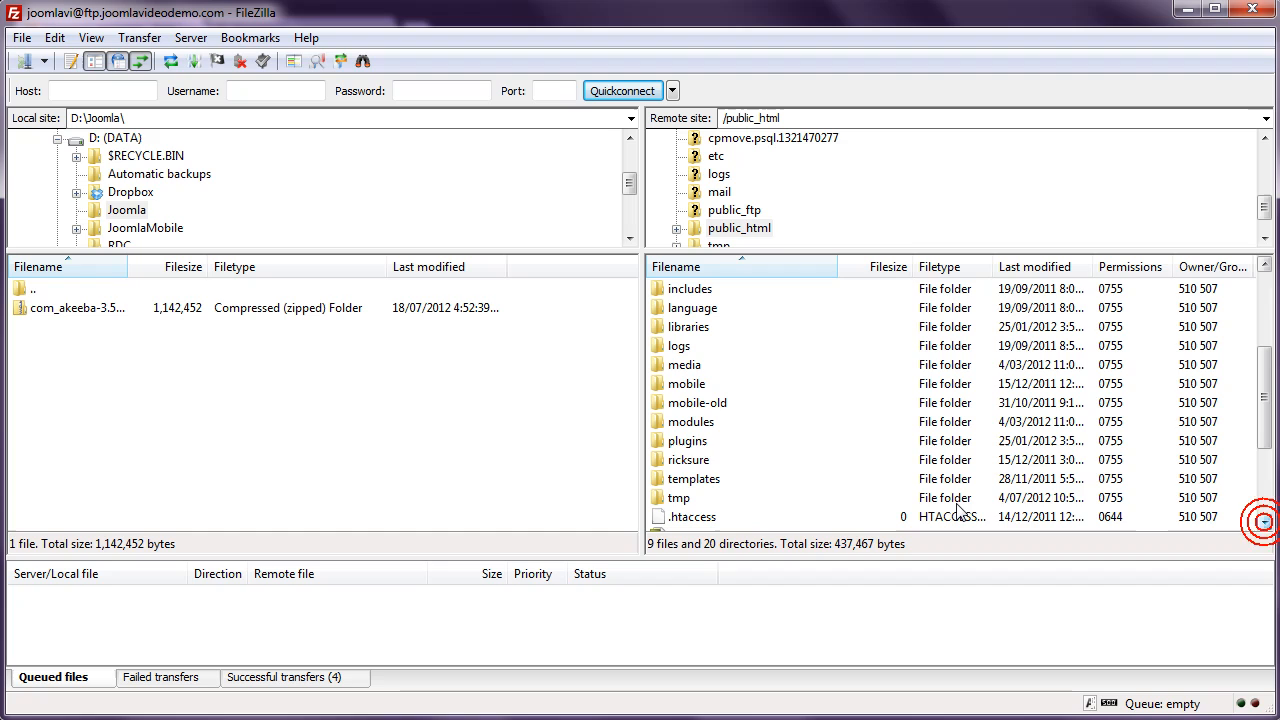
double_click(678, 496)
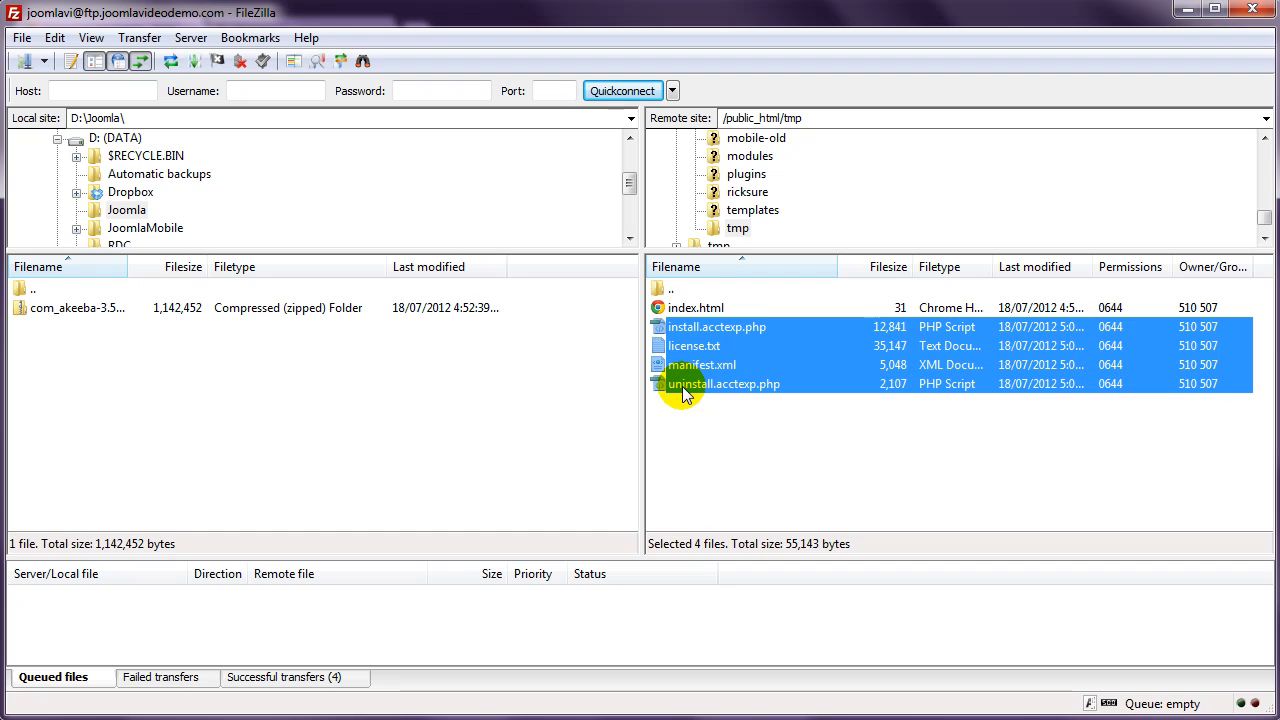
key("Delete")
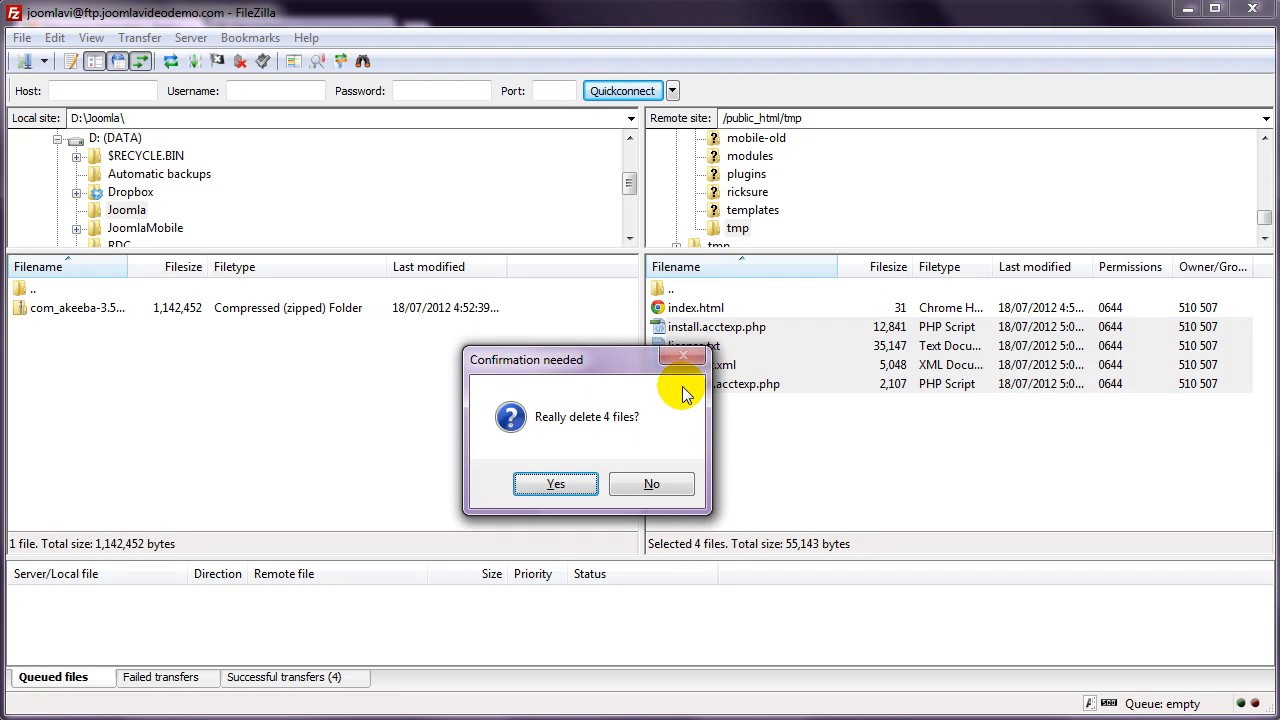
left_click(556, 484)
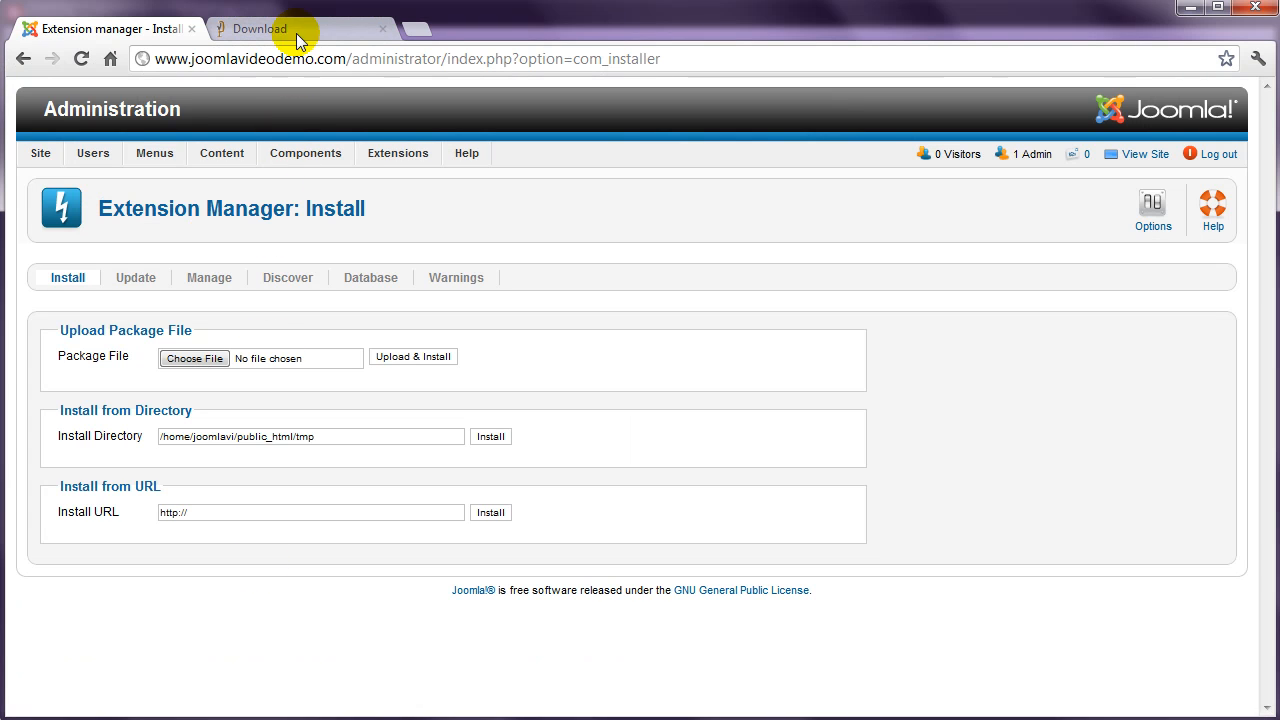
Download the Akeeba Backup Core 3.5.2 zip from akeebabackup.com and view its contents.
left_click(264, 28)
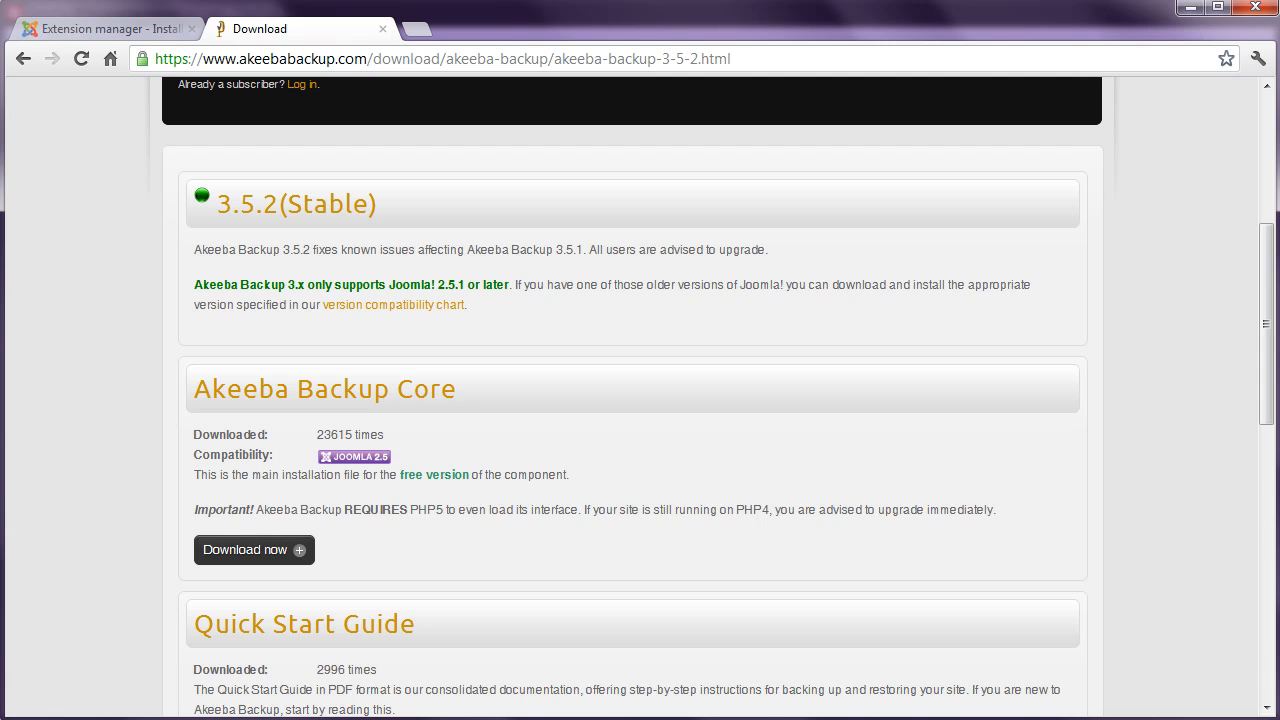
left_click(244, 550)
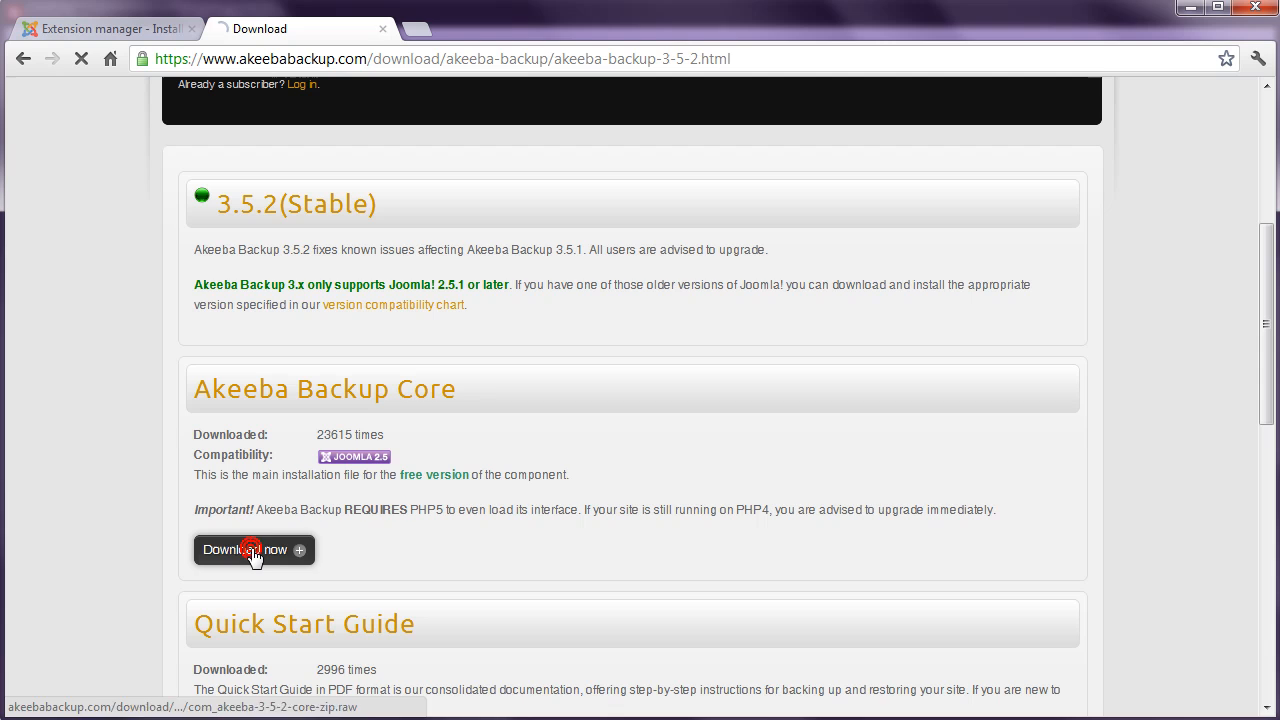
left_click(244, 550)
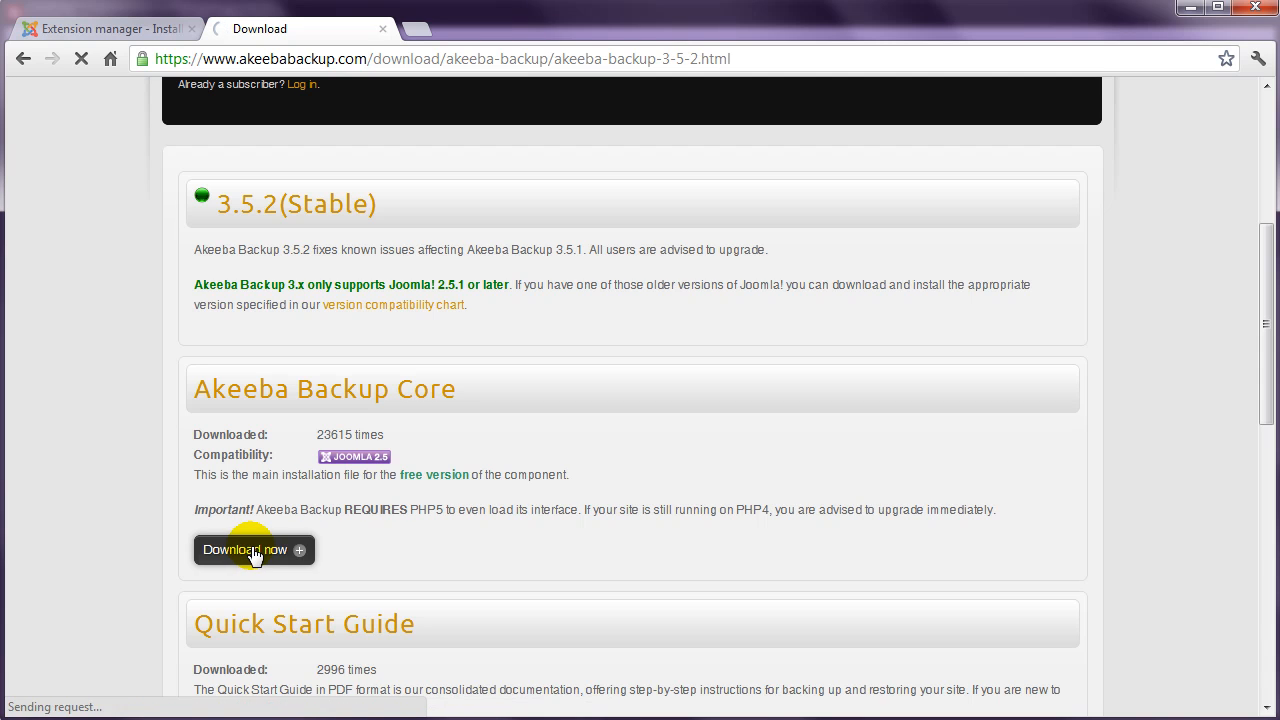
left_click(252, 550)
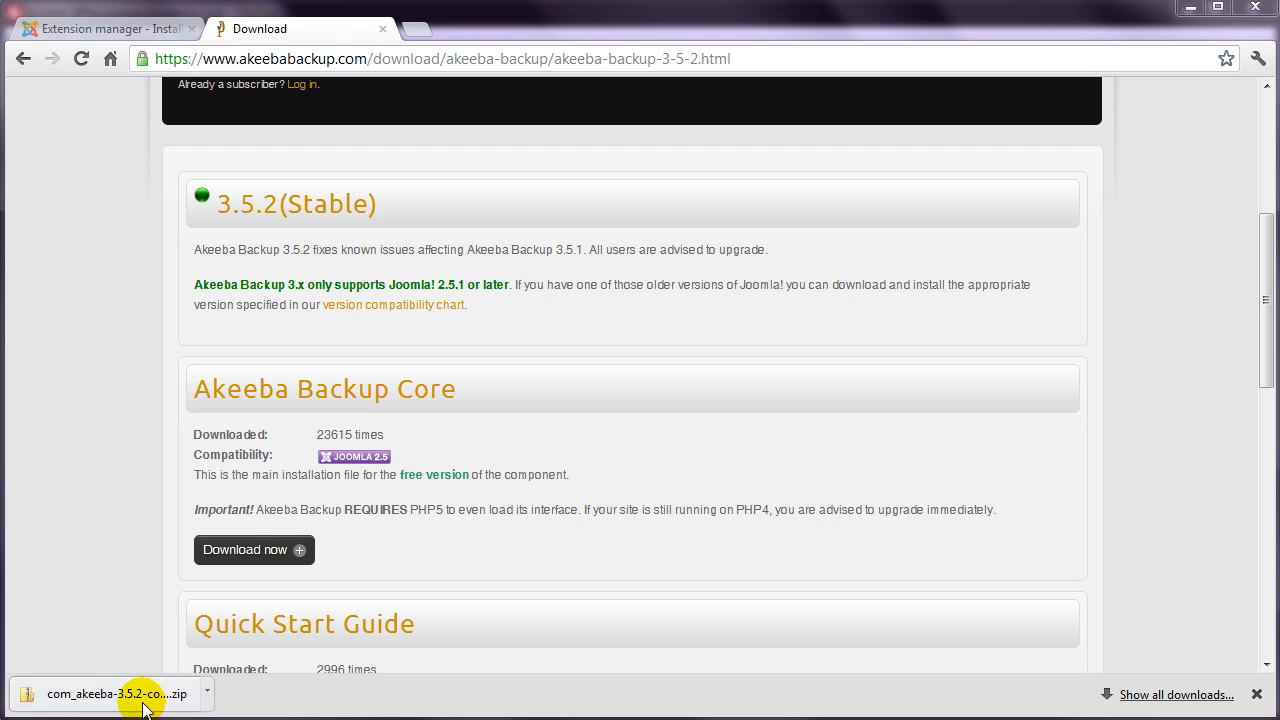
left_click(112, 694)
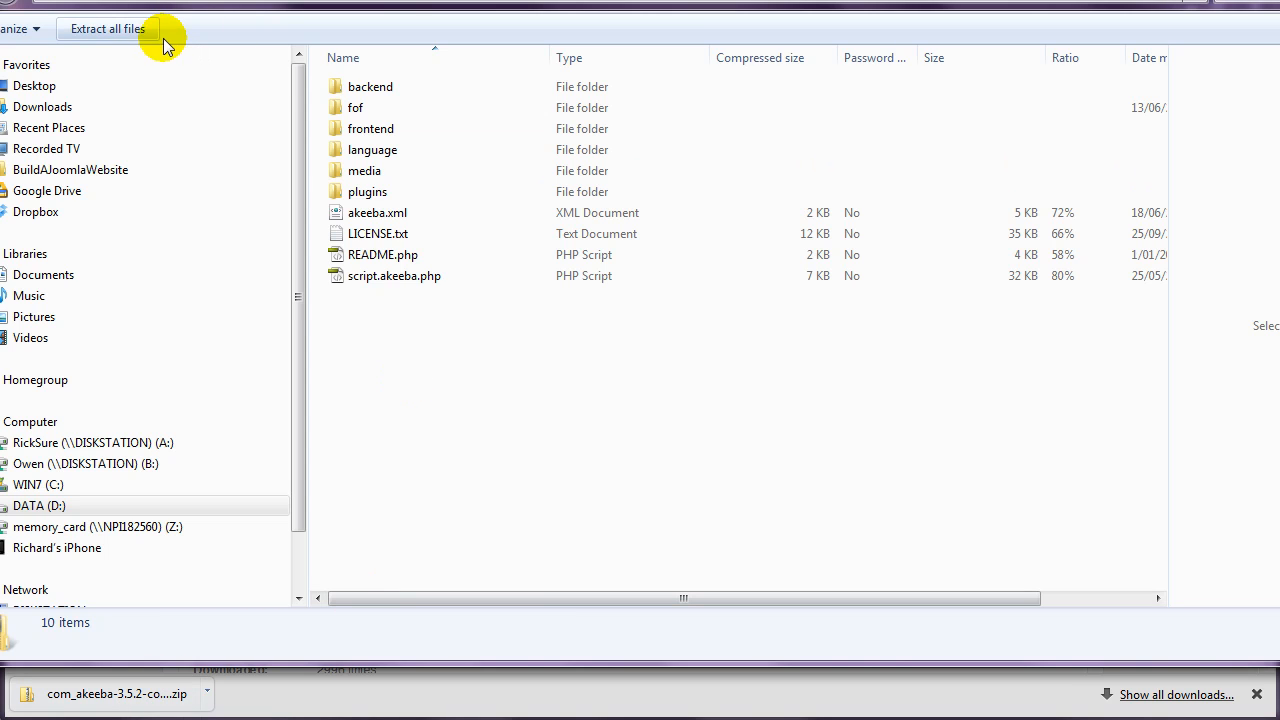
Extract all zip files into D:\Joomla\com_akeeba-3.5.2-core.
left_click(108, 28)
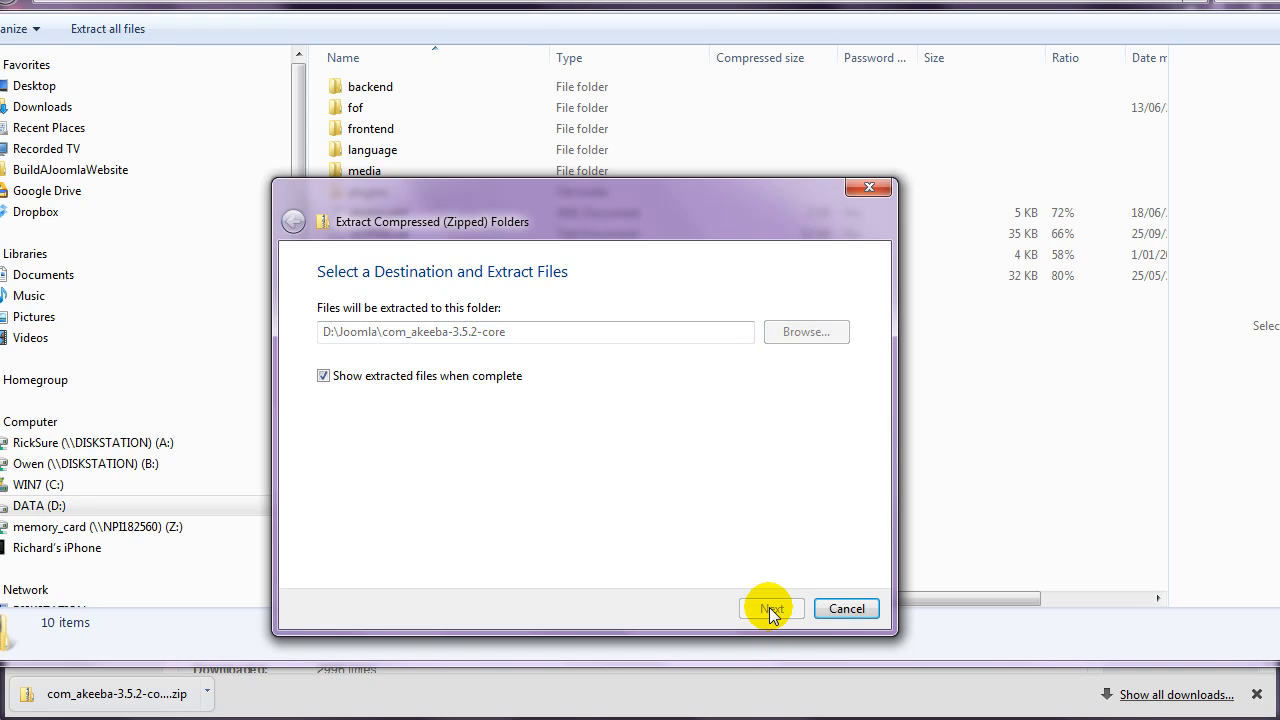
left_click(772, 608)
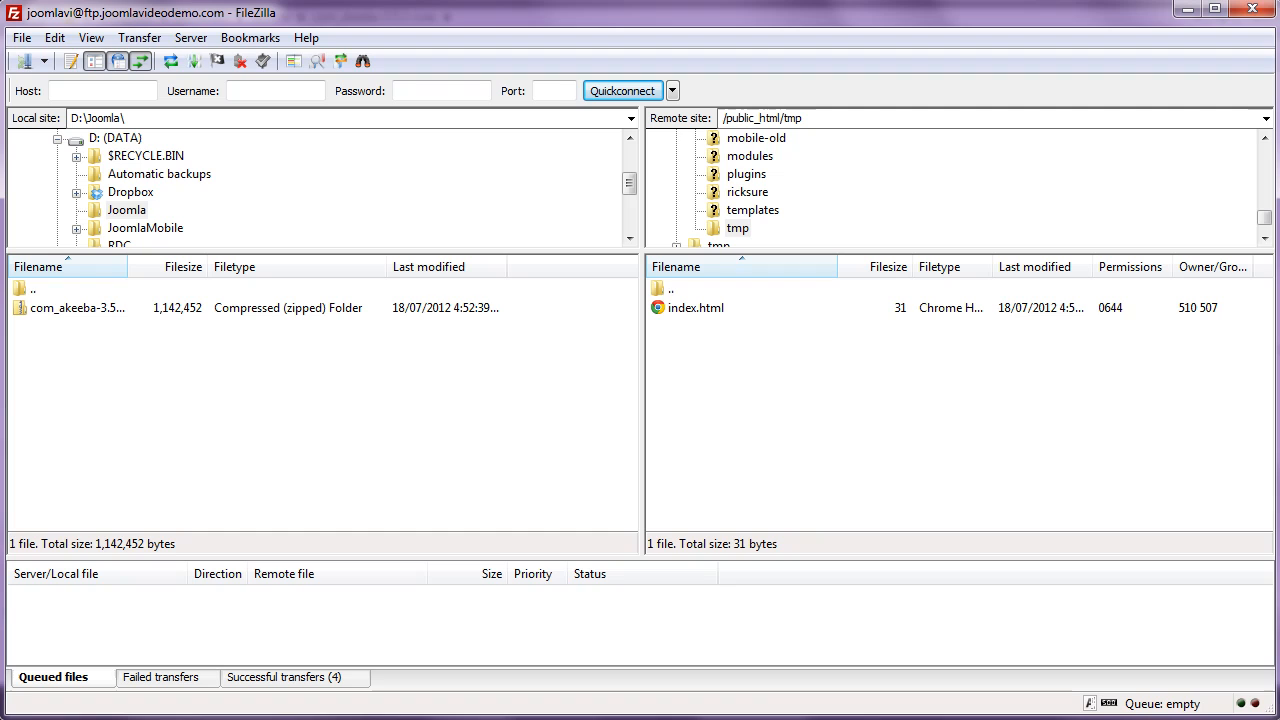
mouse_move(212, 506)
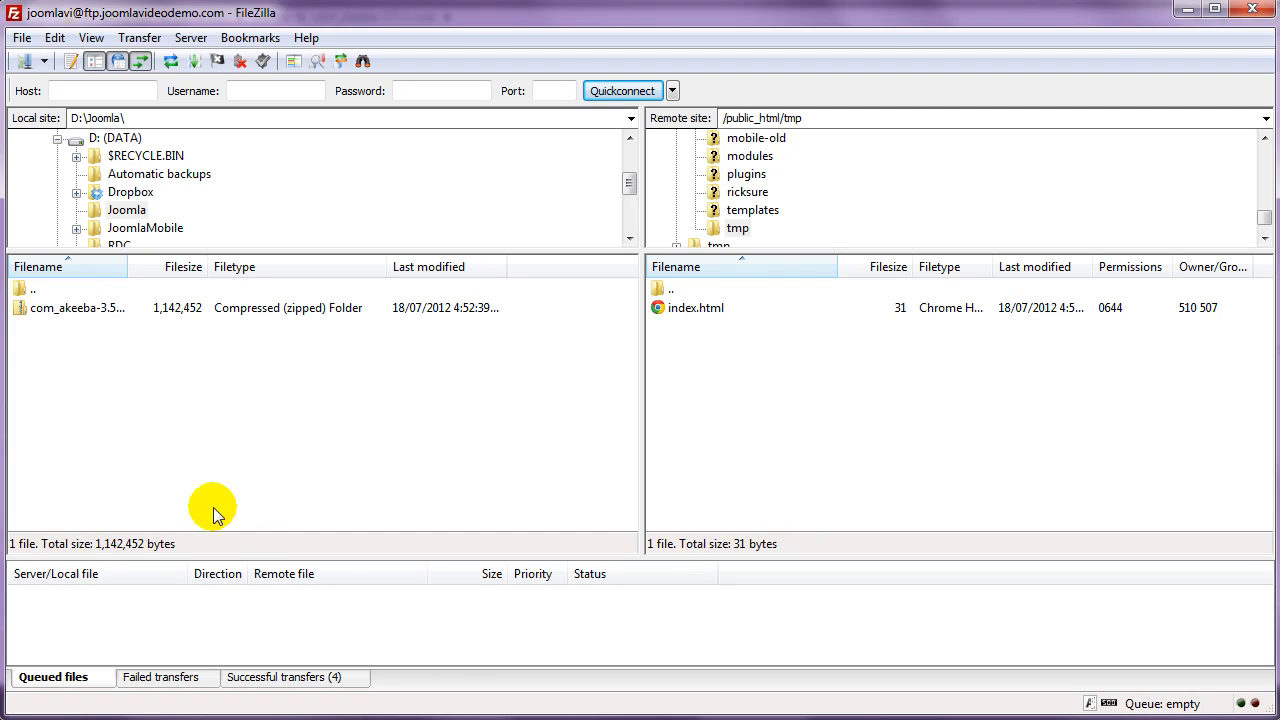
Refresh the local listing and enter the extracted com_akeeba-3.5.2-core folder.
right_click(212, 504)
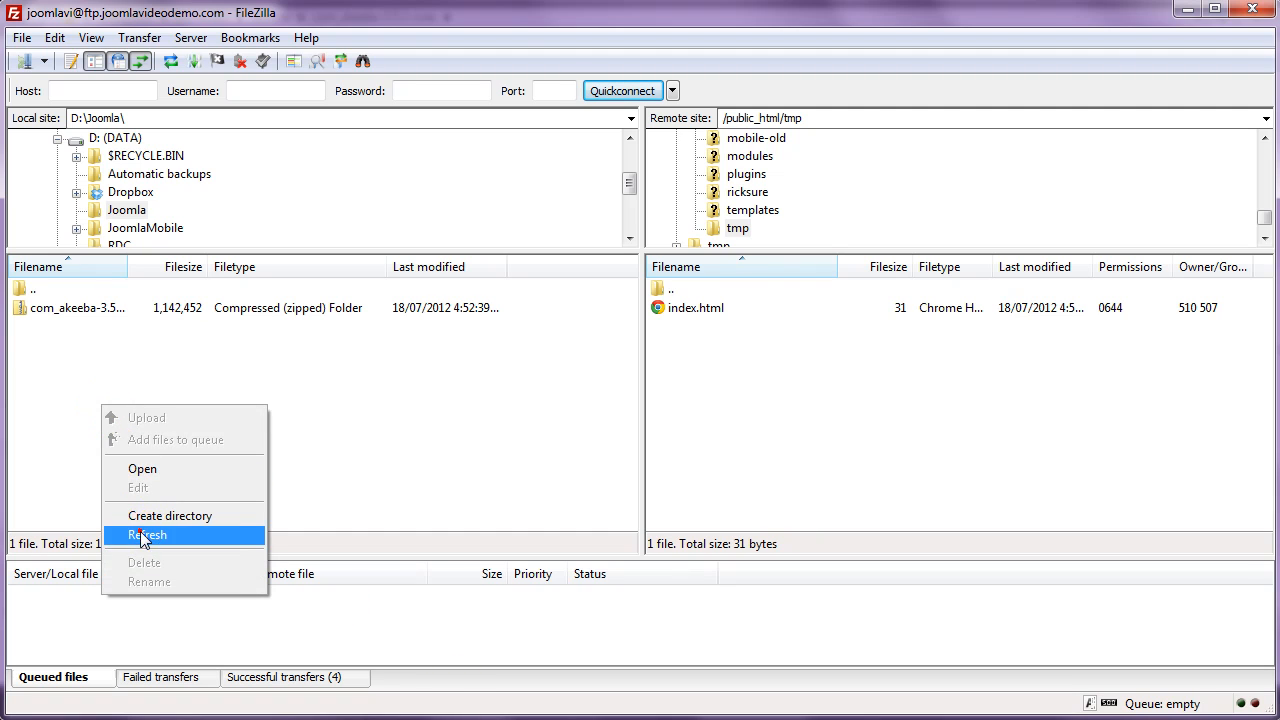
left_click(148, 536)
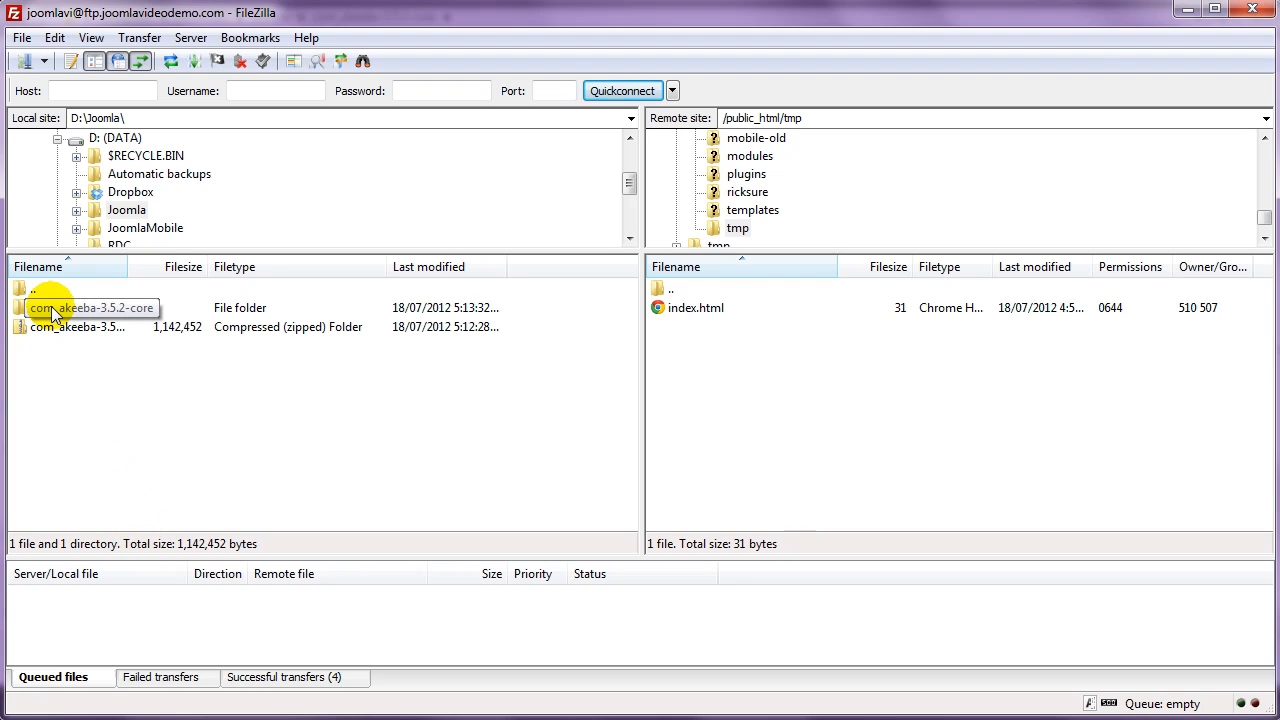
double_click(92, 308)
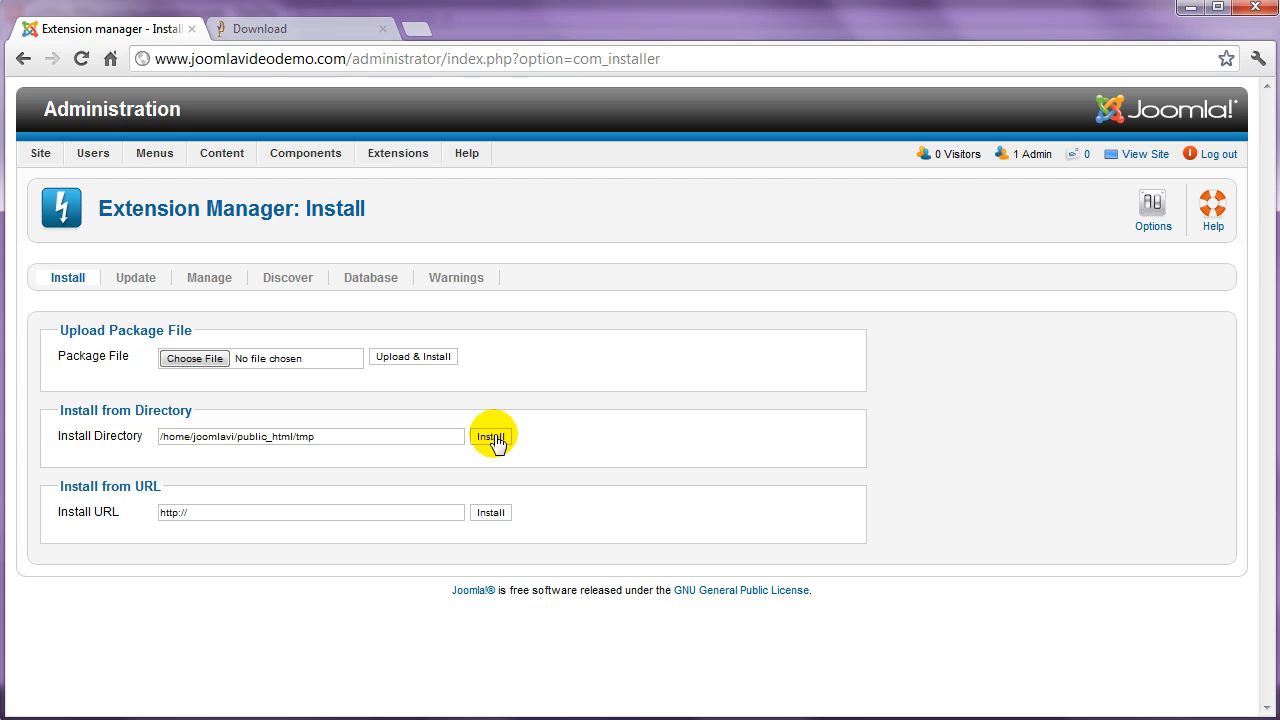
Install the extension from the server's tmp directory.
left_click(492, 436)
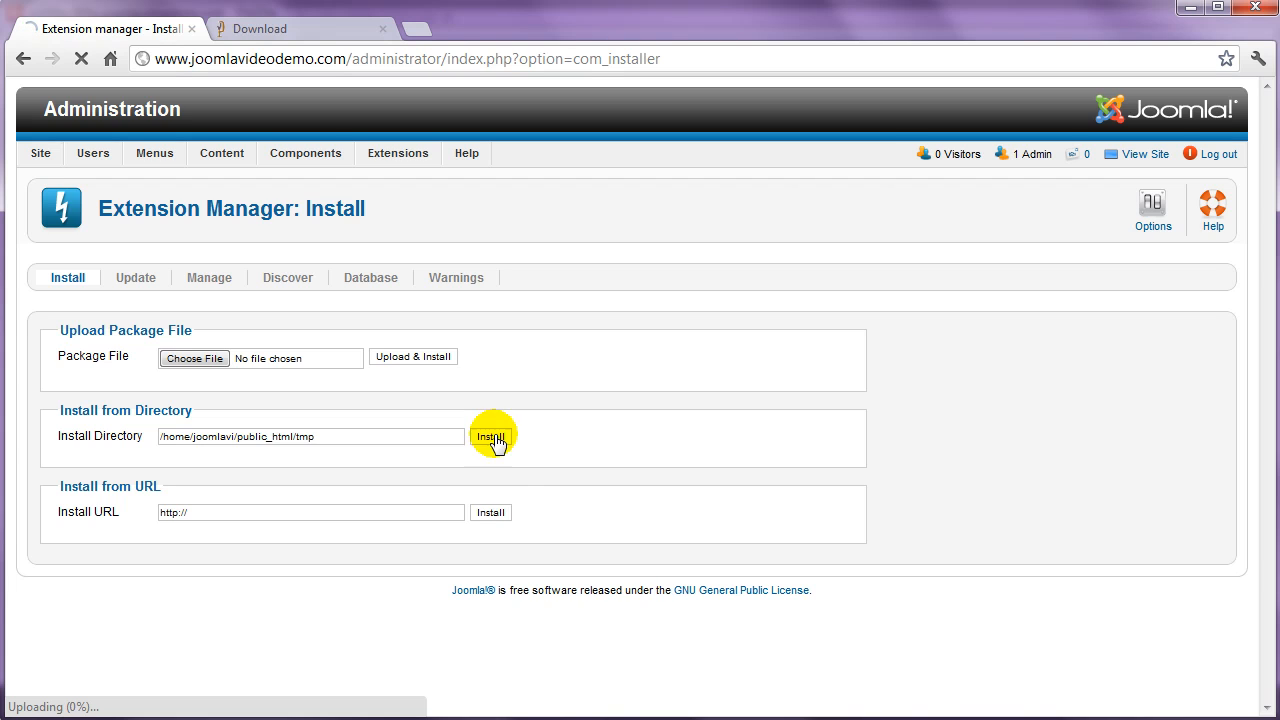
left_click(490, 436)
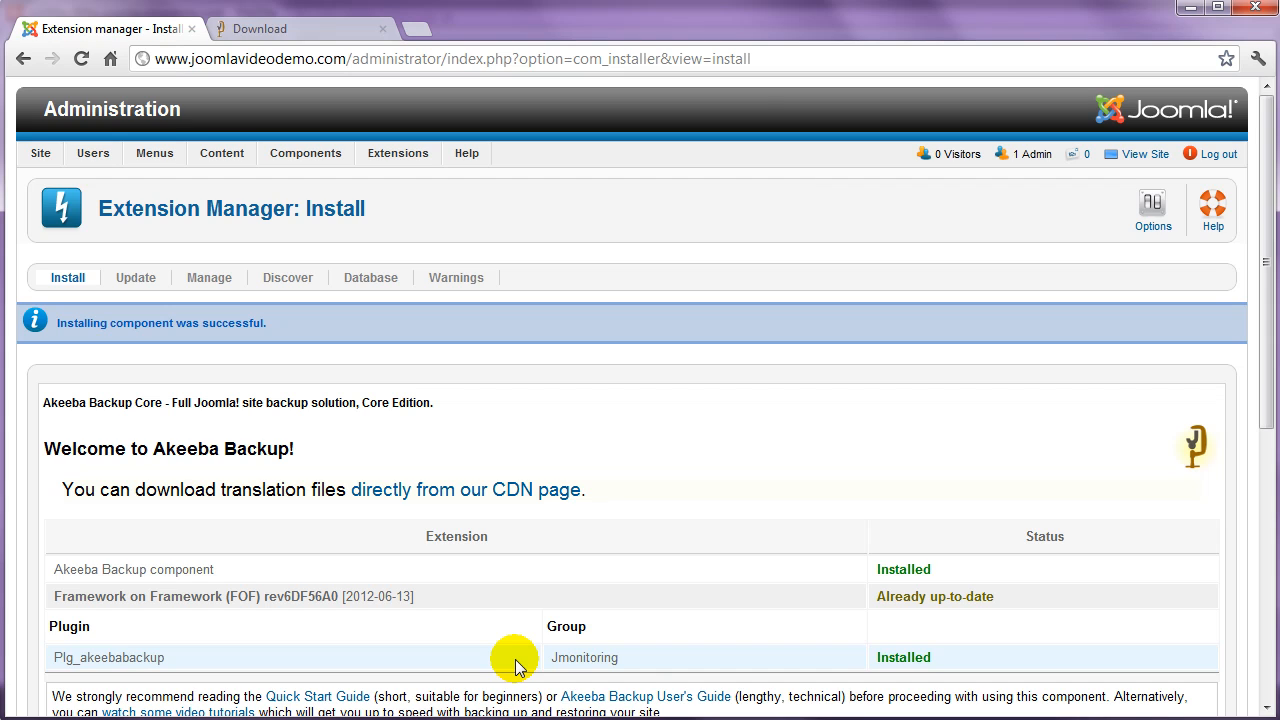
mouse_move(322, 200)
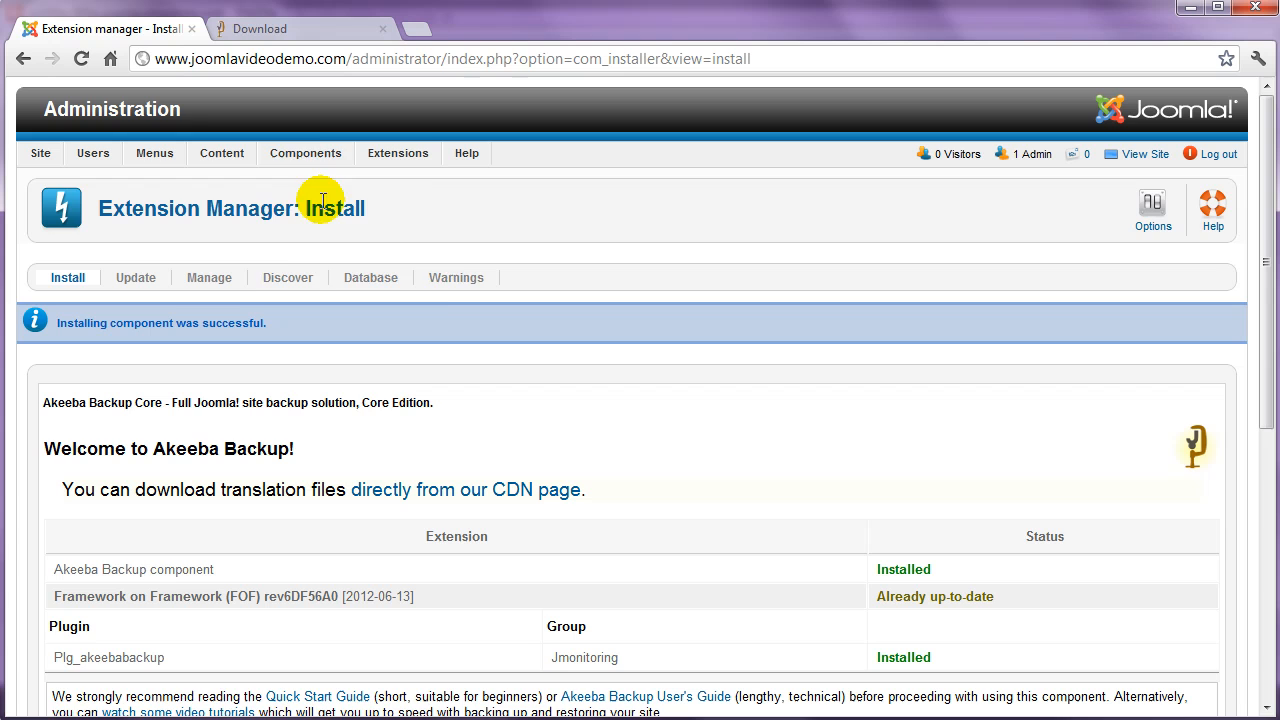
Go to the newly installed Akeeba Backup component via the Components menu.
left_click(304, 152)
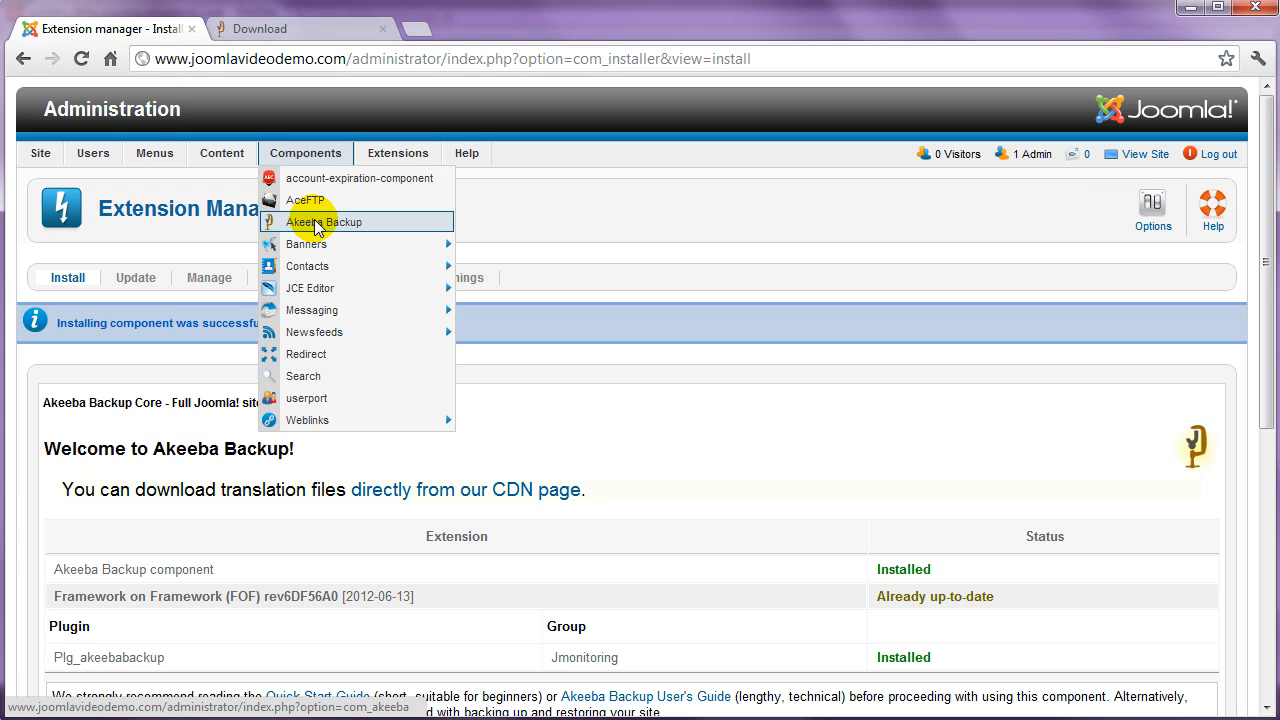
left_click(322, 220)
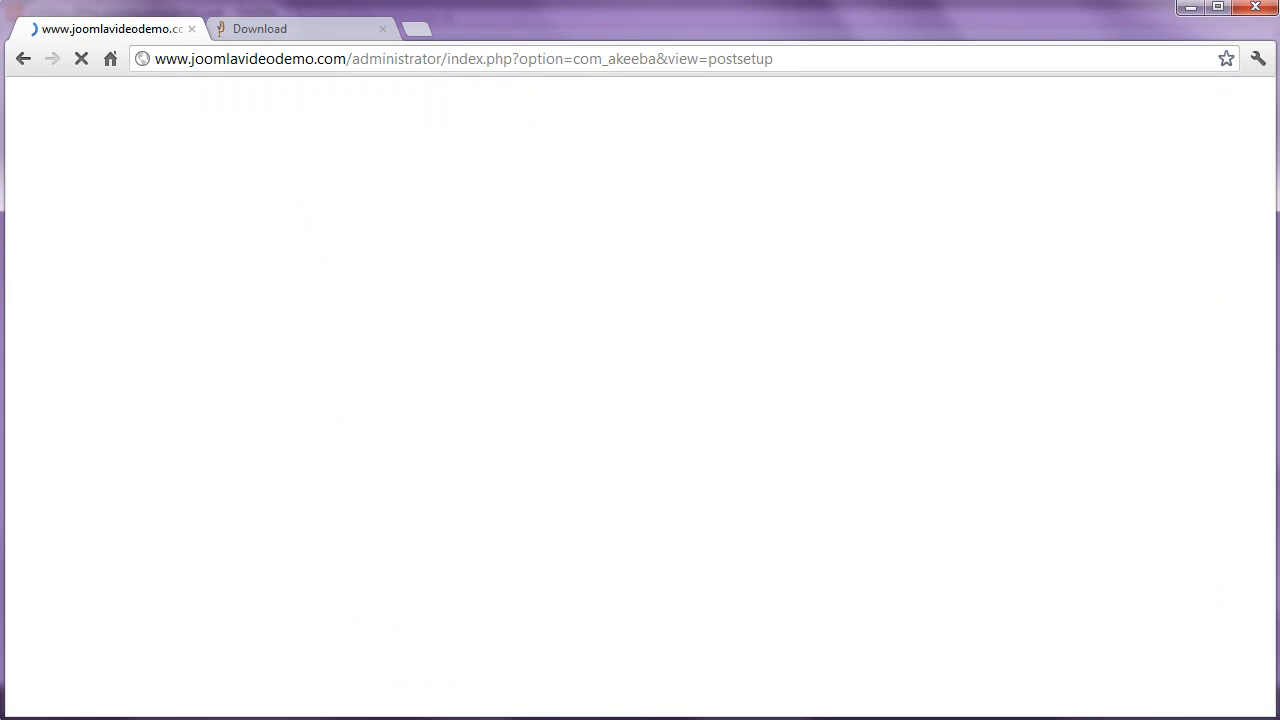